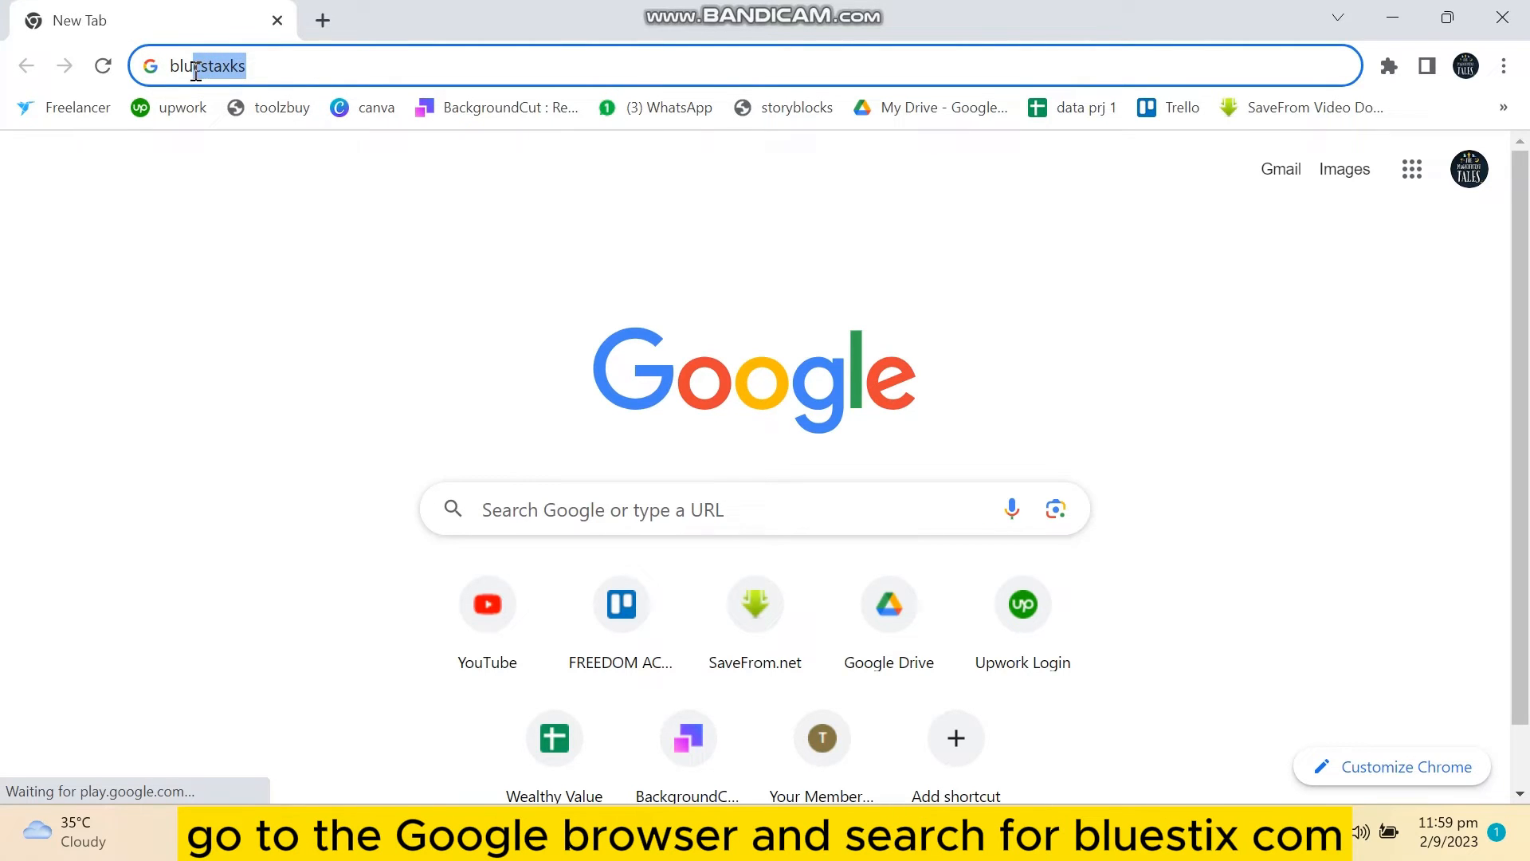
# - Search 'blues' in Chrome and open the bluestacks.com suggestion
pyautogui.write('blues')
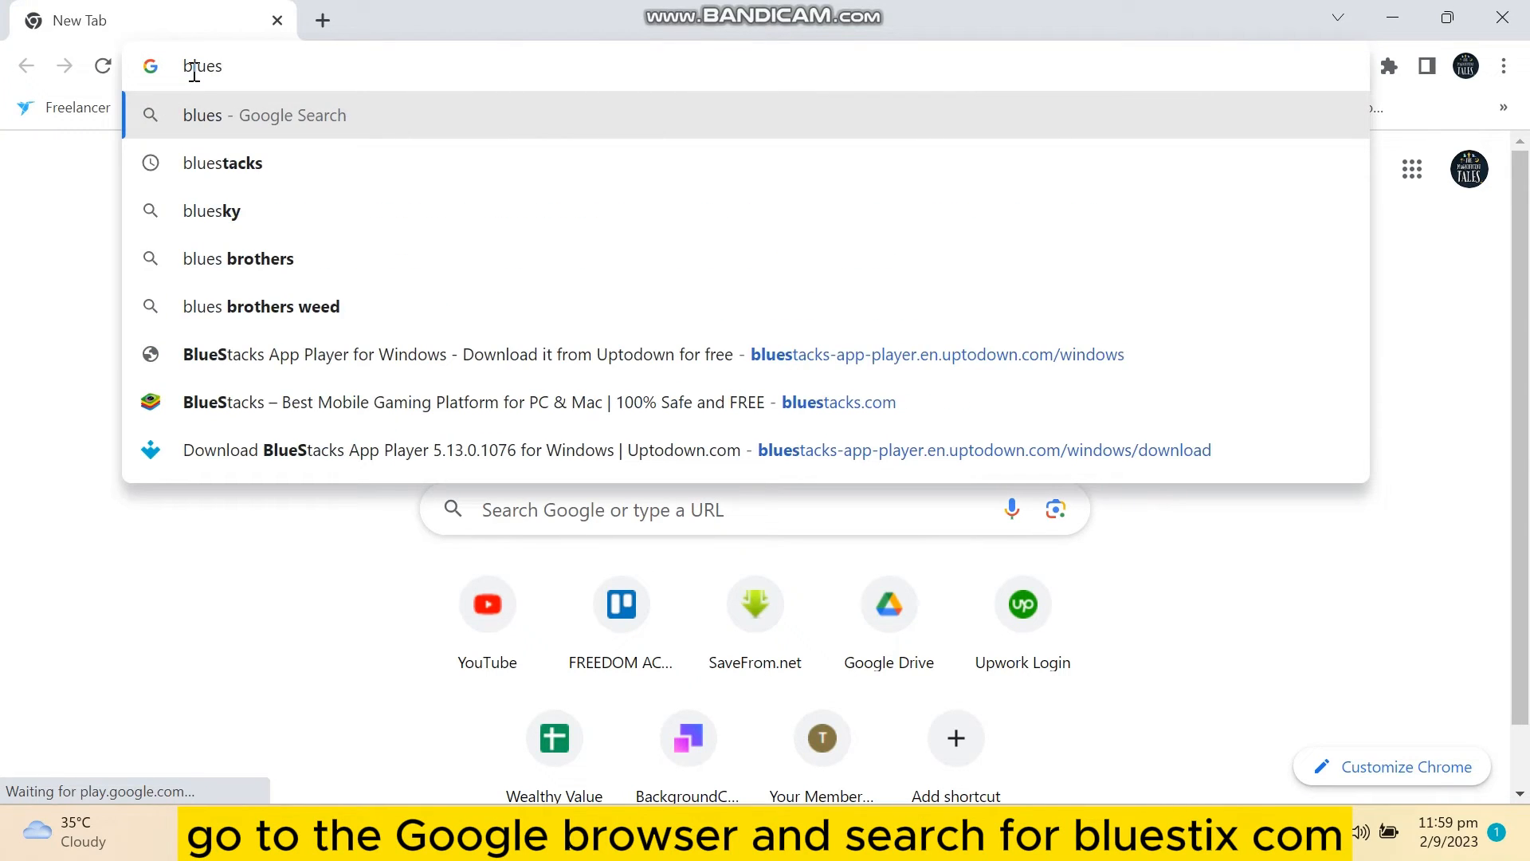
pyautogui.click(221, 163)
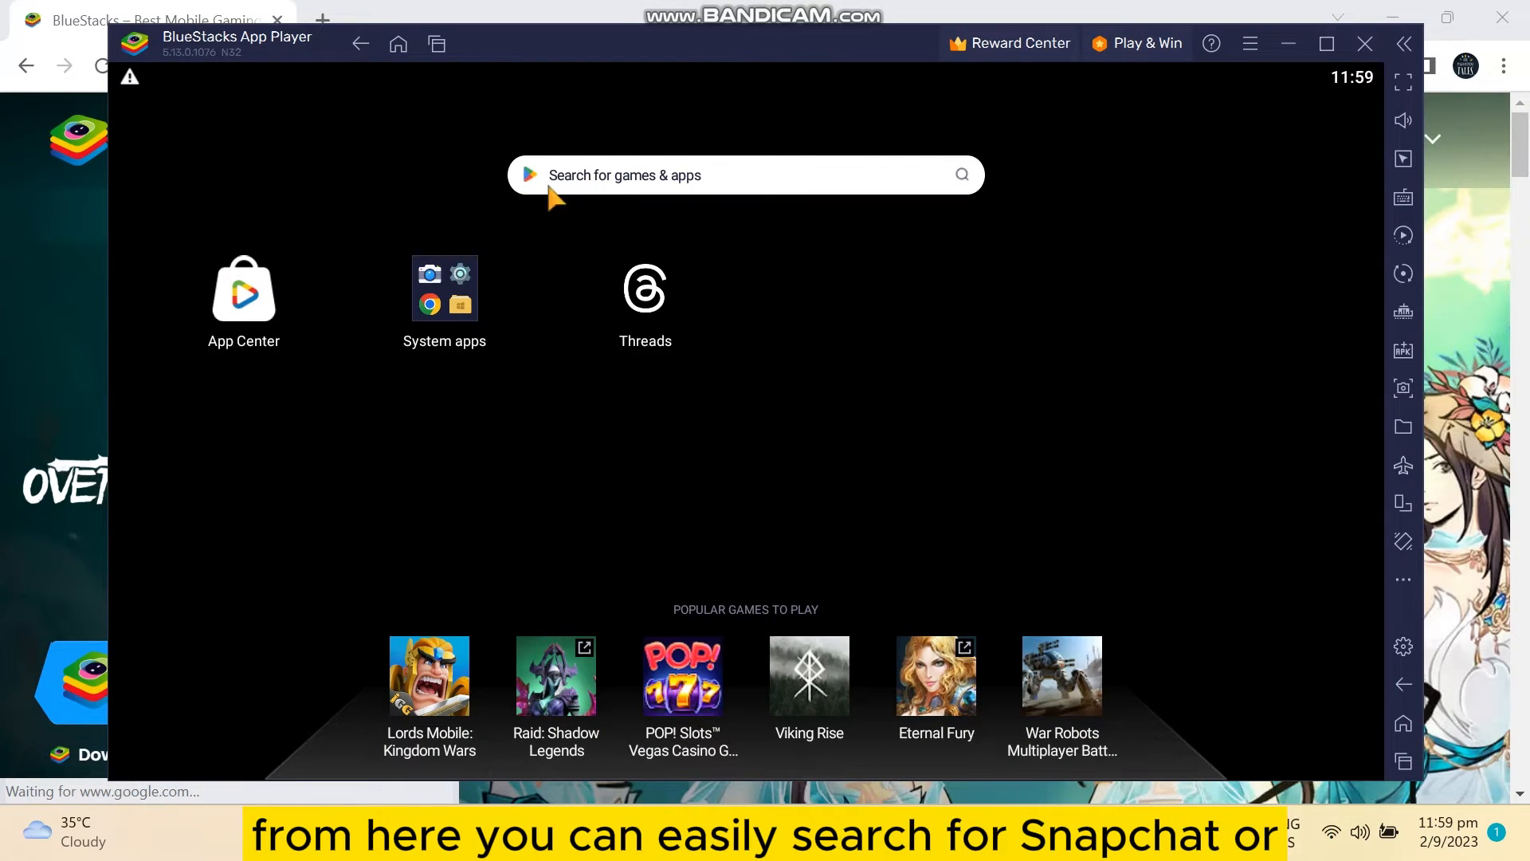
# - Activate the 'Search for games & apps' field on the BlueStacks home screen
pyautogui.click(746, 174)
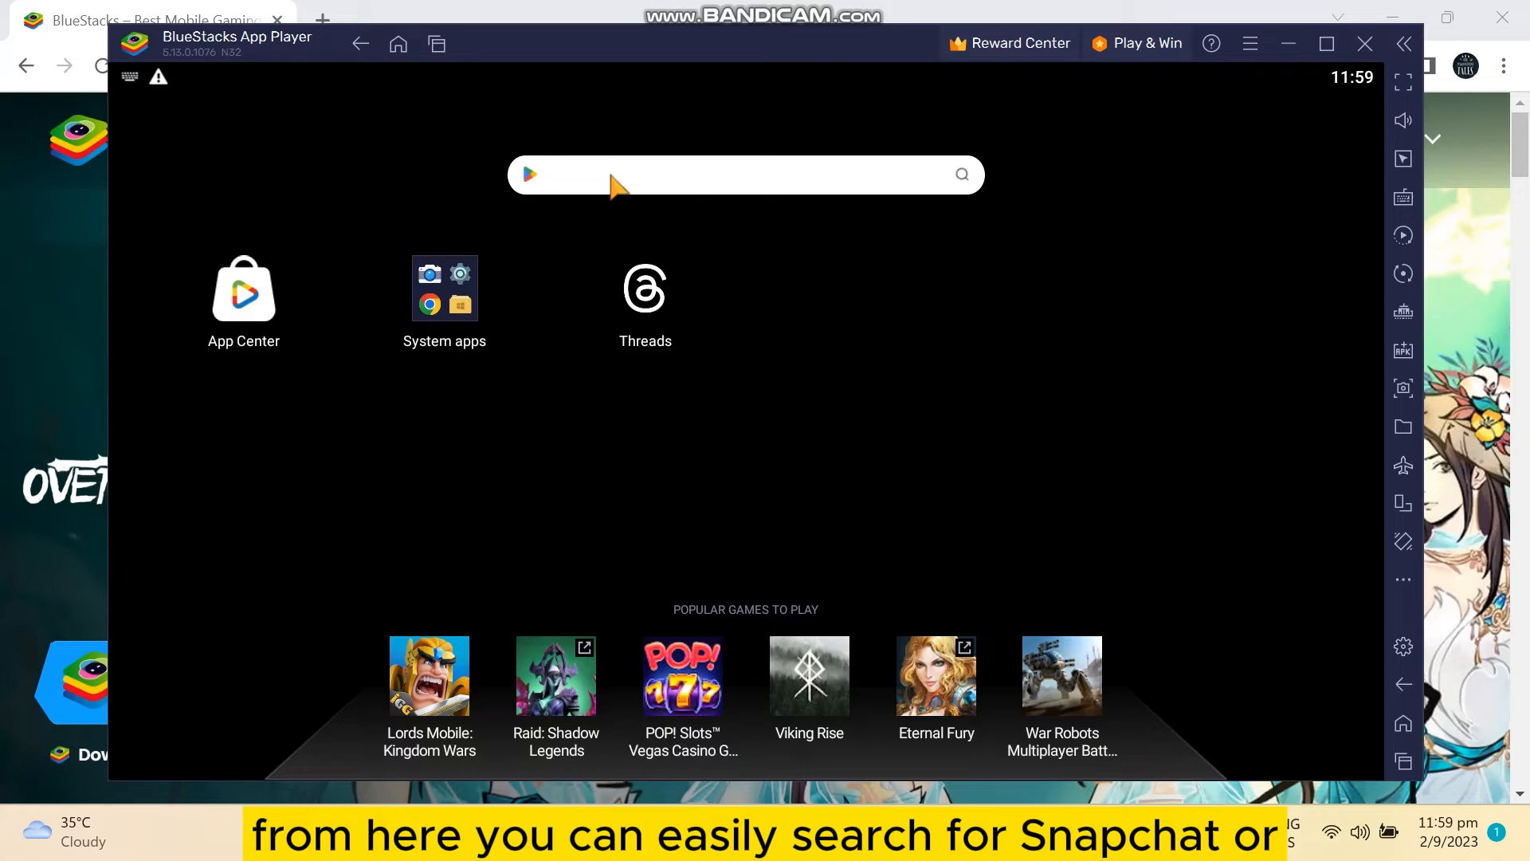
pyautogui.moveTo(605, 200)
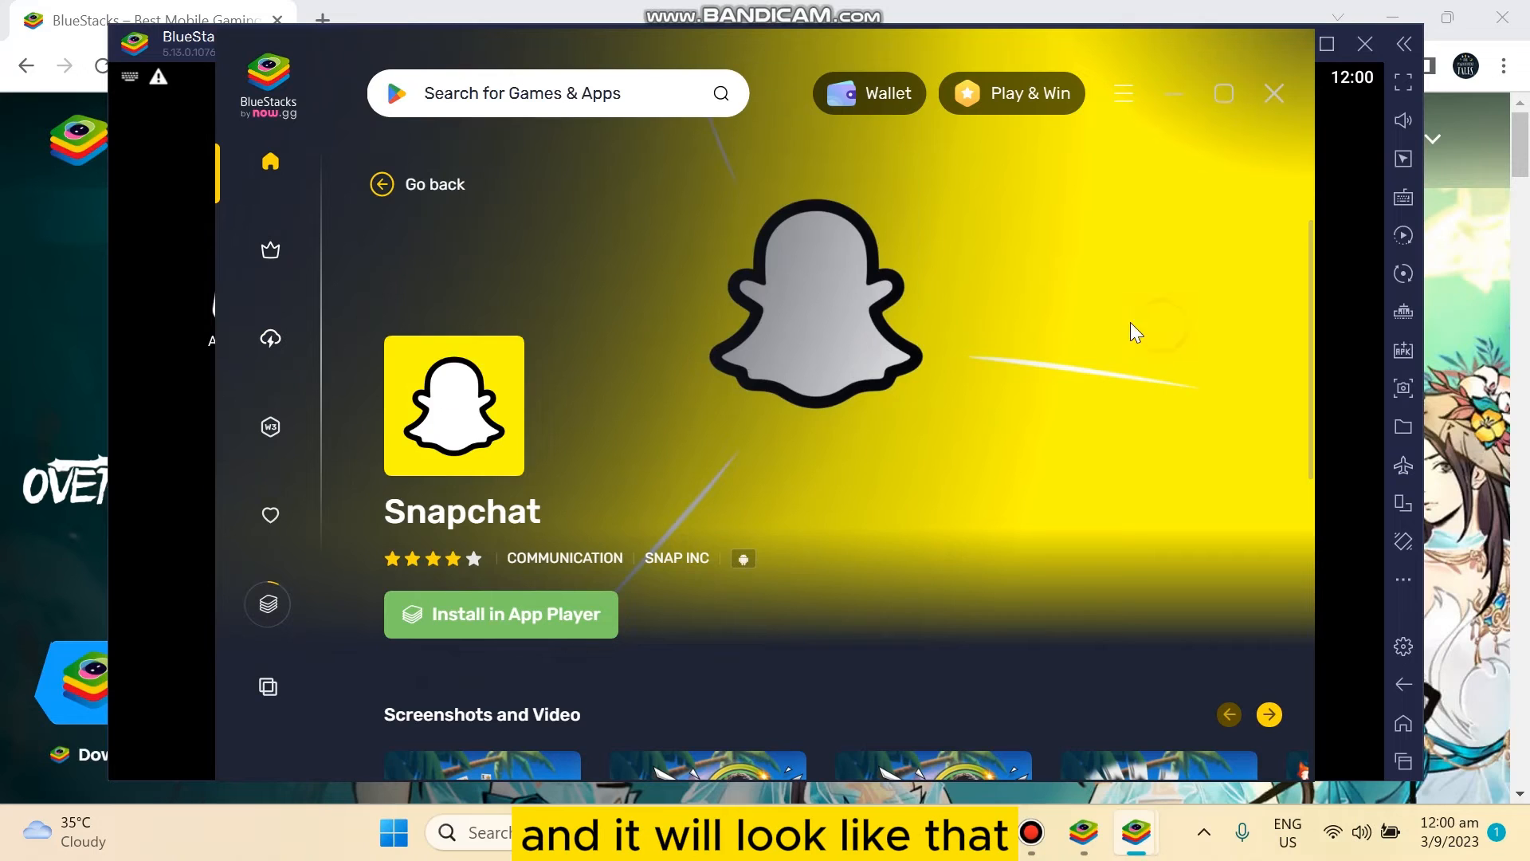
pyautogui.moveTo(500, 613)
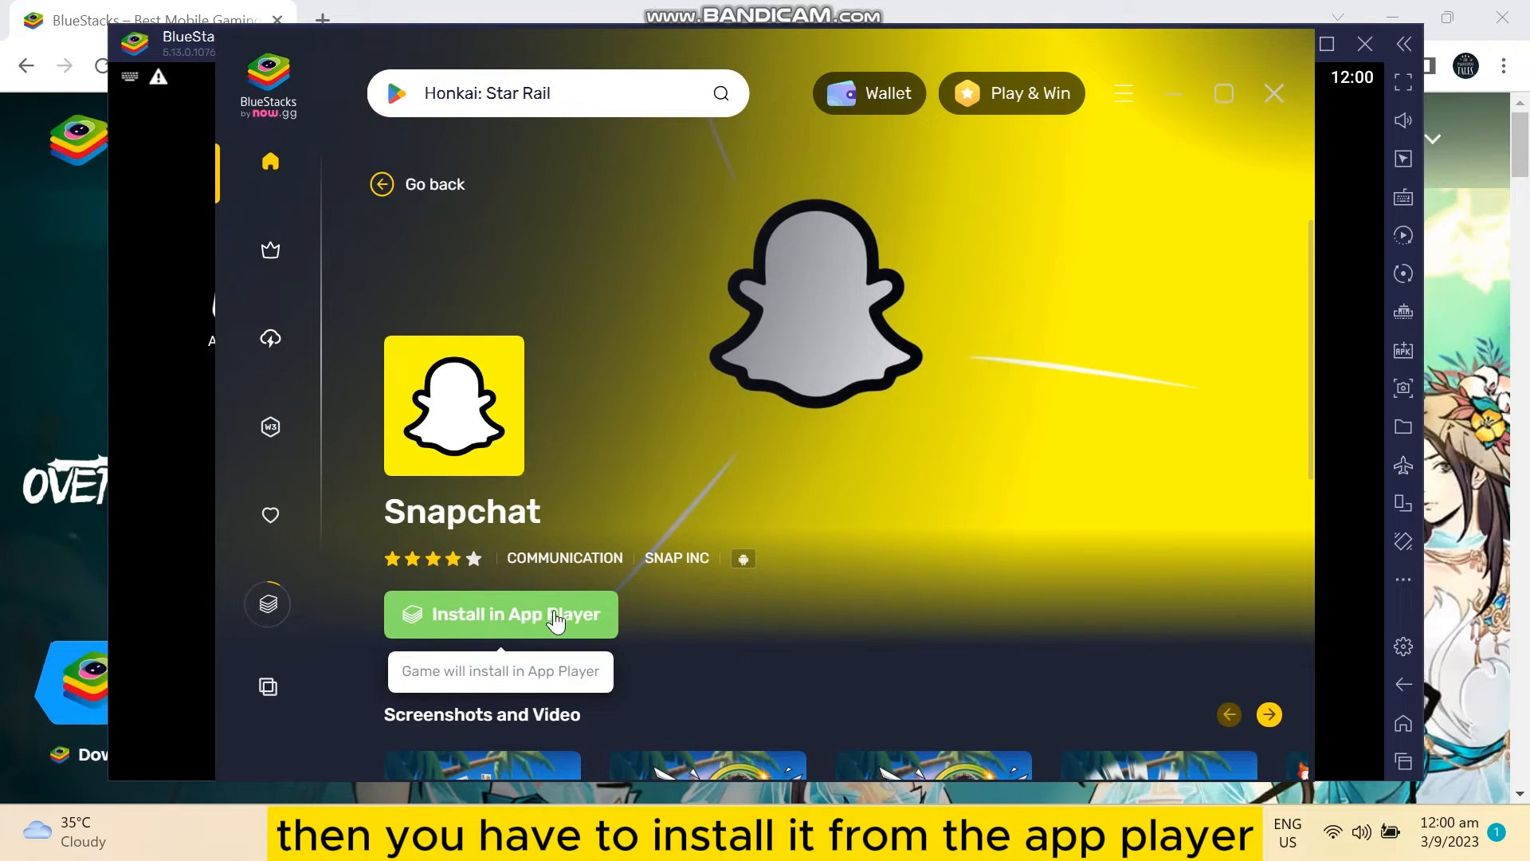
# - Install Snapchat in the App Player from its BlueStacks X store page
pyautogui.click(1273, 93)
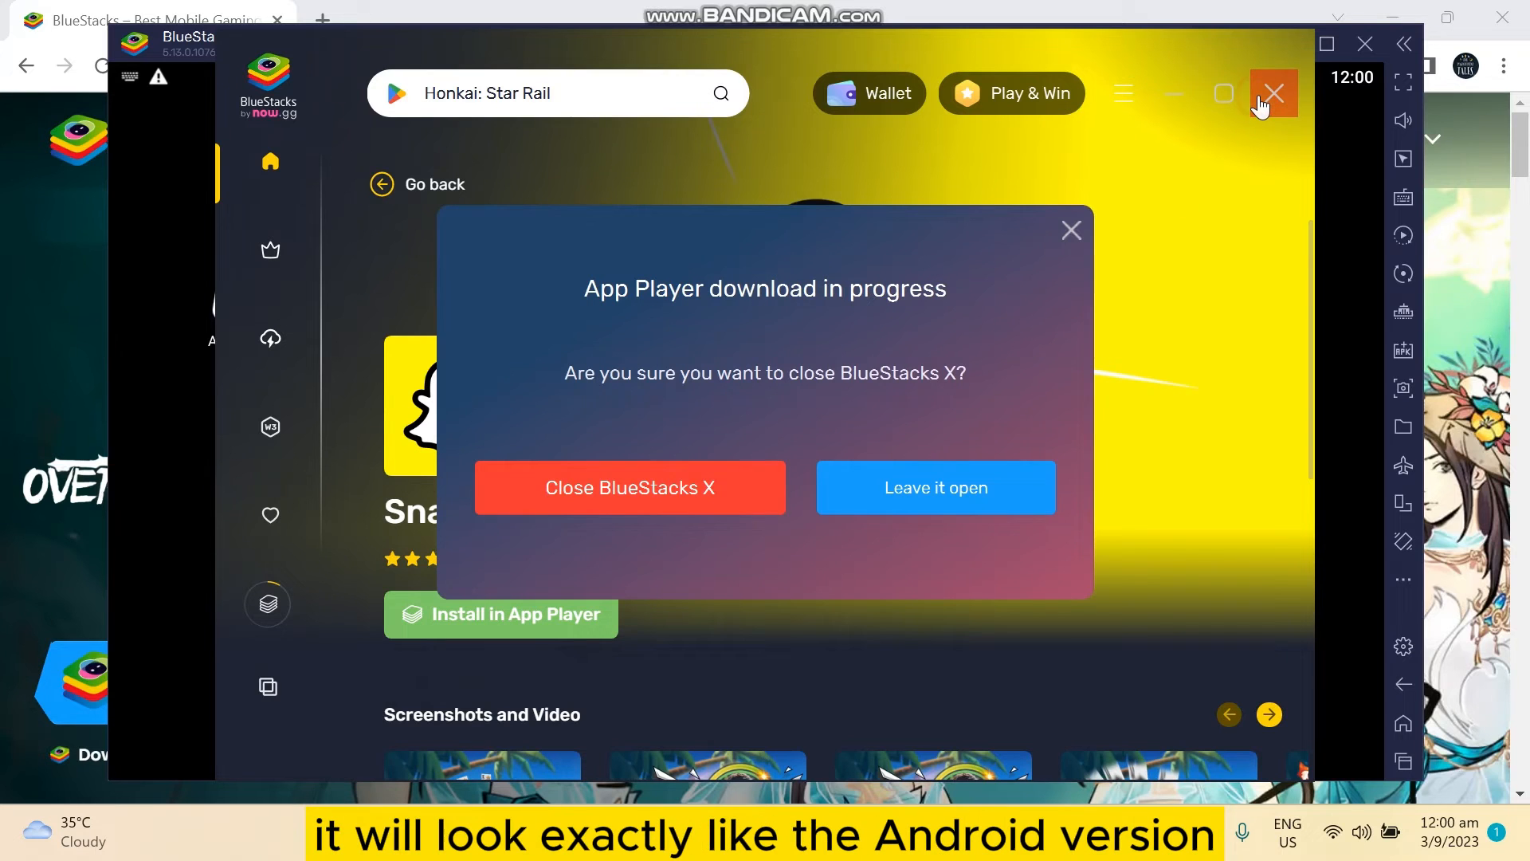
pyautogui.moveTo(1208, 162)
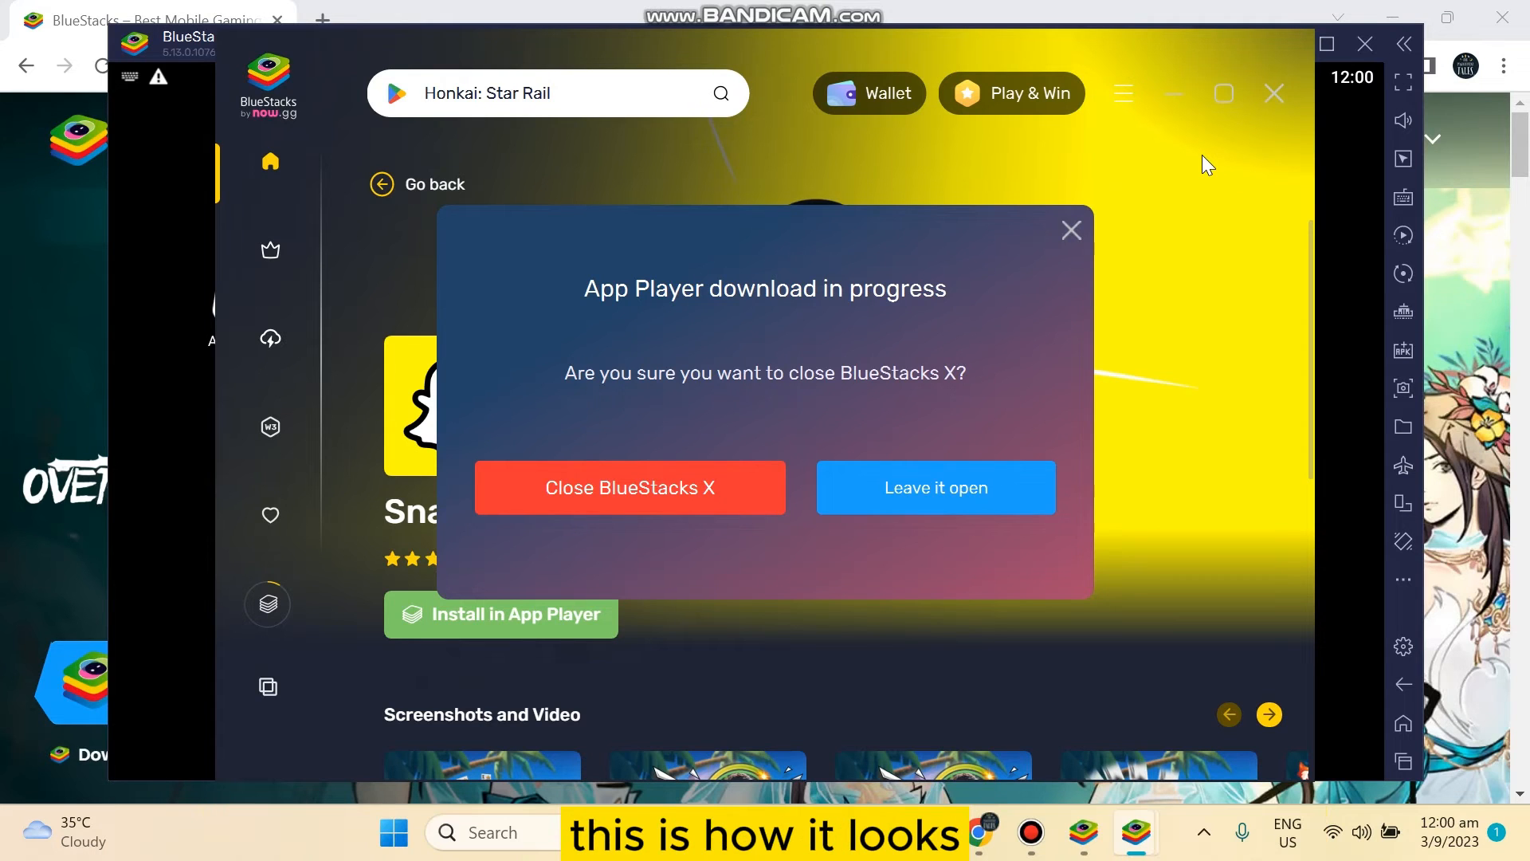
# - Launch Snapchat and open the profile page via the top-left avatar
pyautogui.click(934, 487)
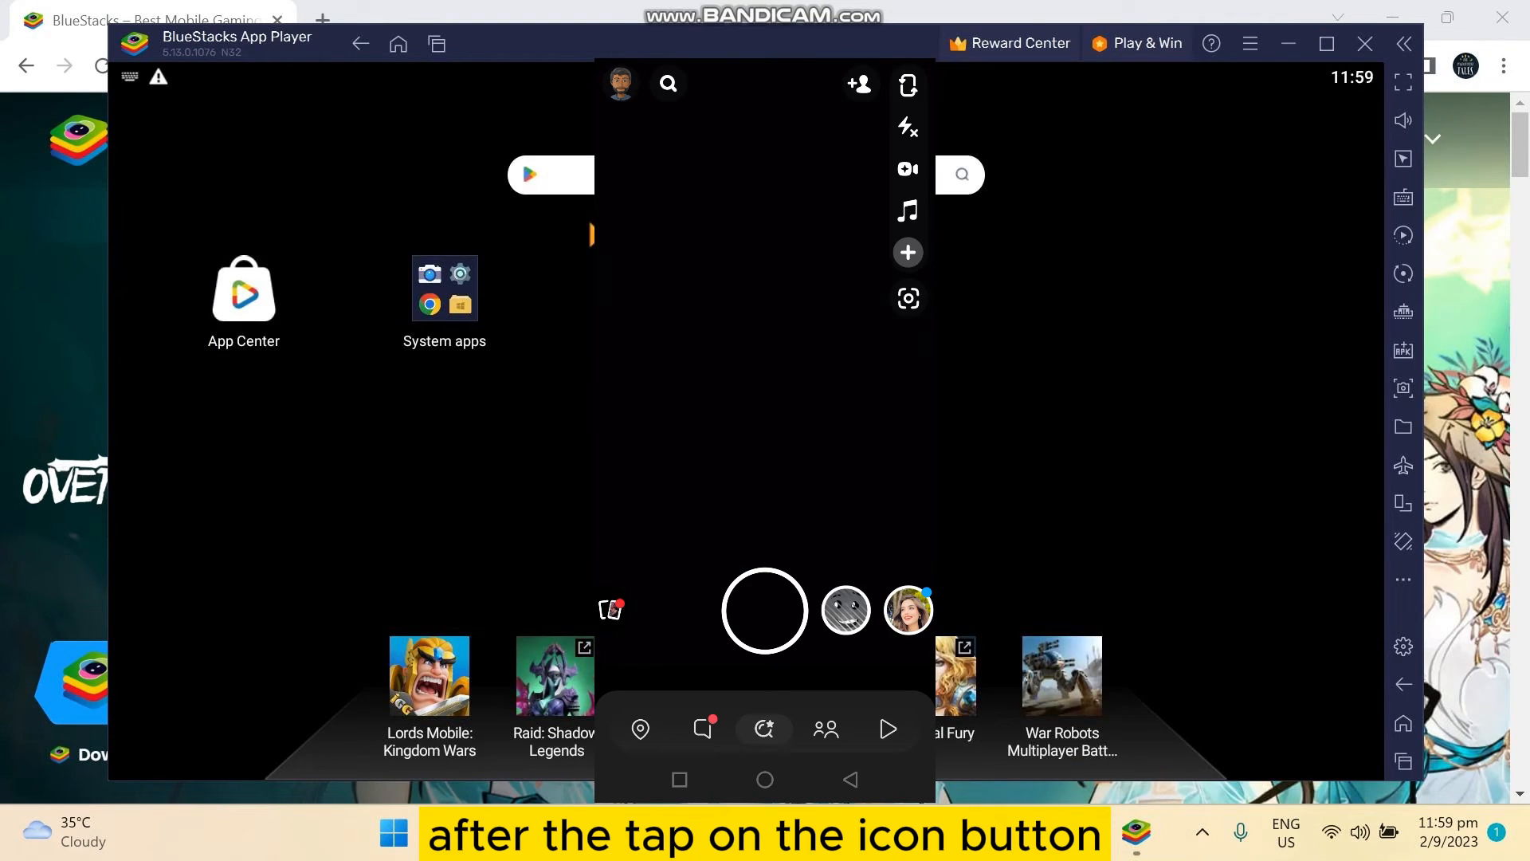
pyautogui.click(620, 82)
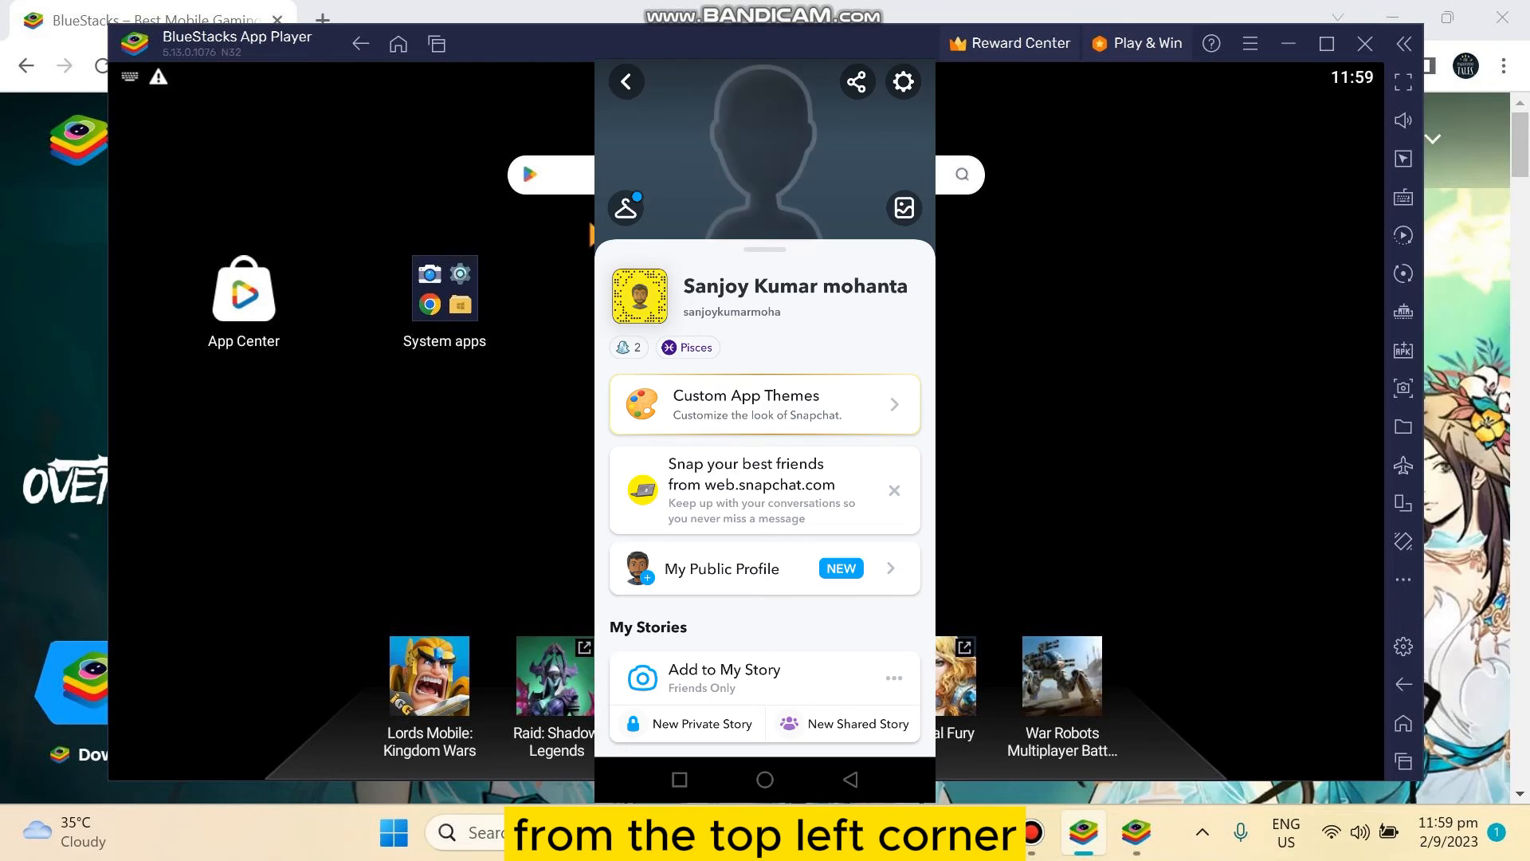